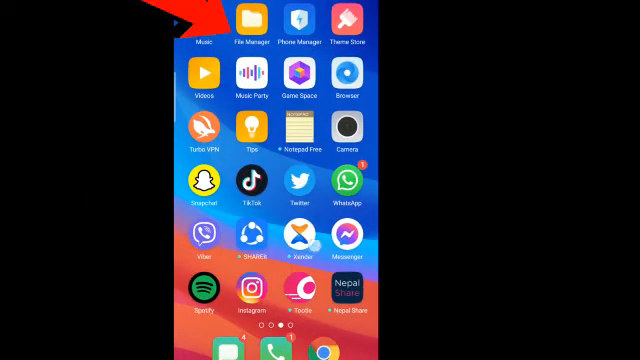
# Step: Launch File Manager to reach the internal storage folder list
pyautogui.click(252, 20)
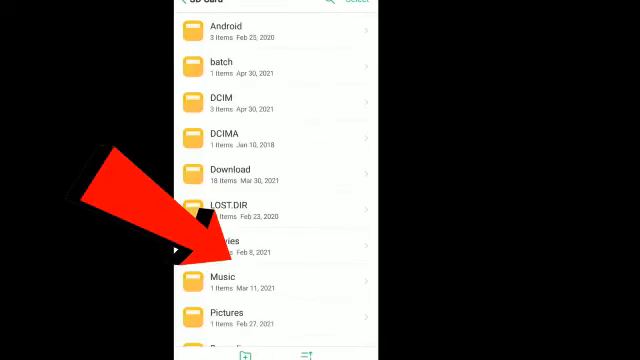
# Step: Rename the DCIM Camera photo to a .jpg name and save it
pyautogui.click(208, 96)
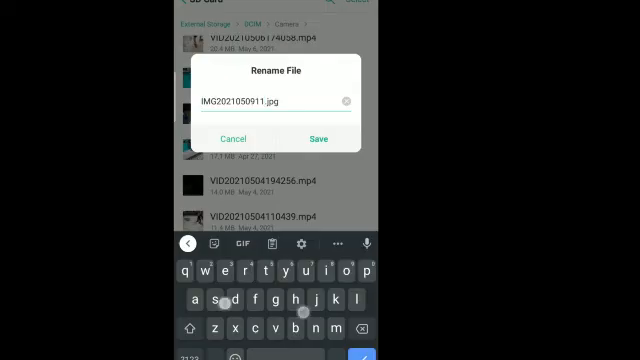
pyautogui.click(322, 140)
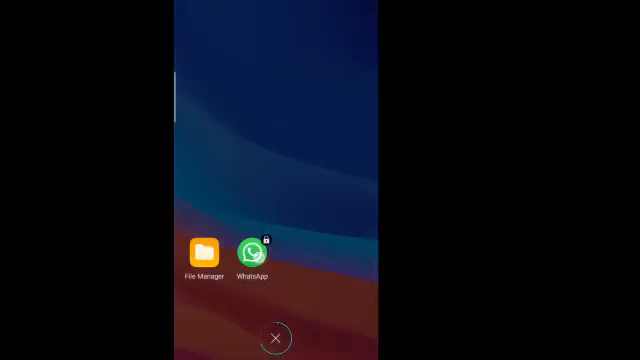
# Step: Switch to WhatsApp and start the status camera showing recent photos
pyautogui.click(256, 252)
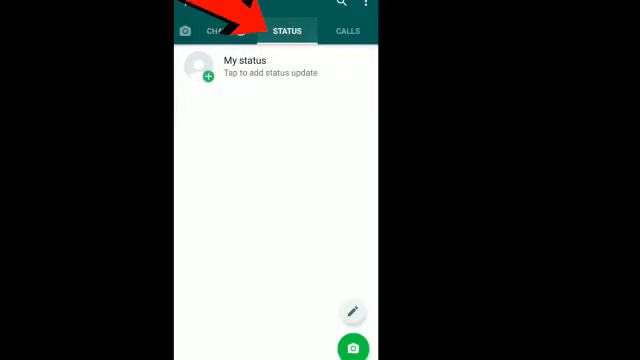
pyautogui.click(348, 344)
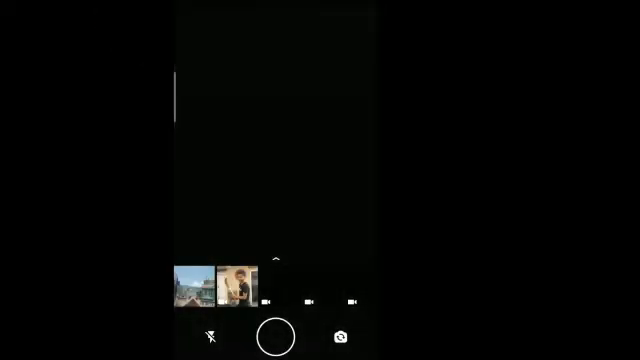